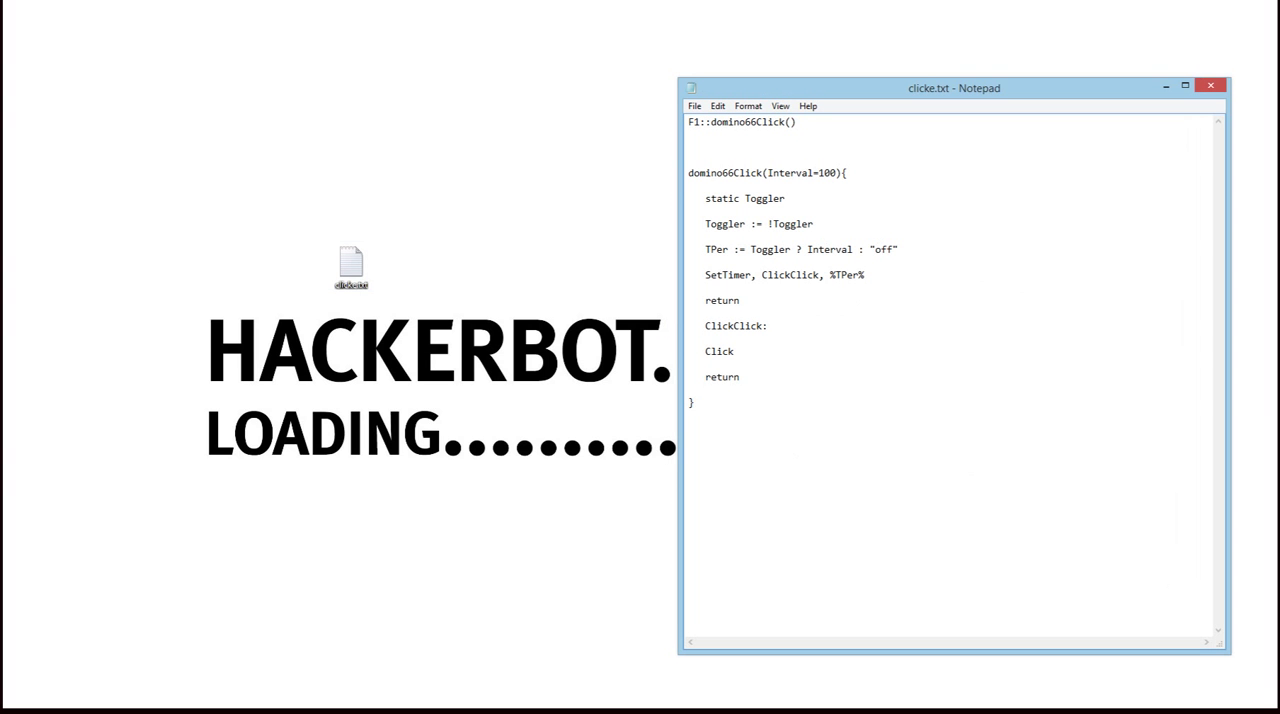
Select the whole click script and save it to the desktop as clicke.ahk.
{"action": "left_click", "coordinate": [689, 122]}
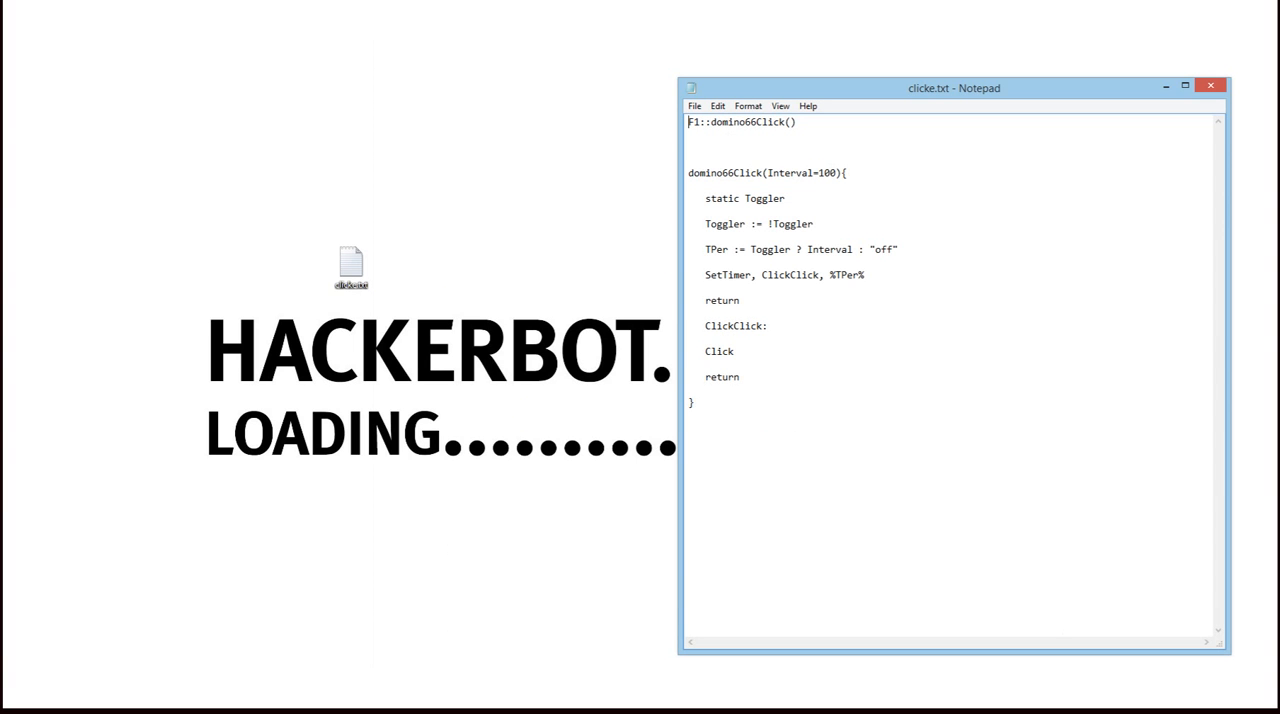
{"action": "left_click", "coordinate": [692, 402]}
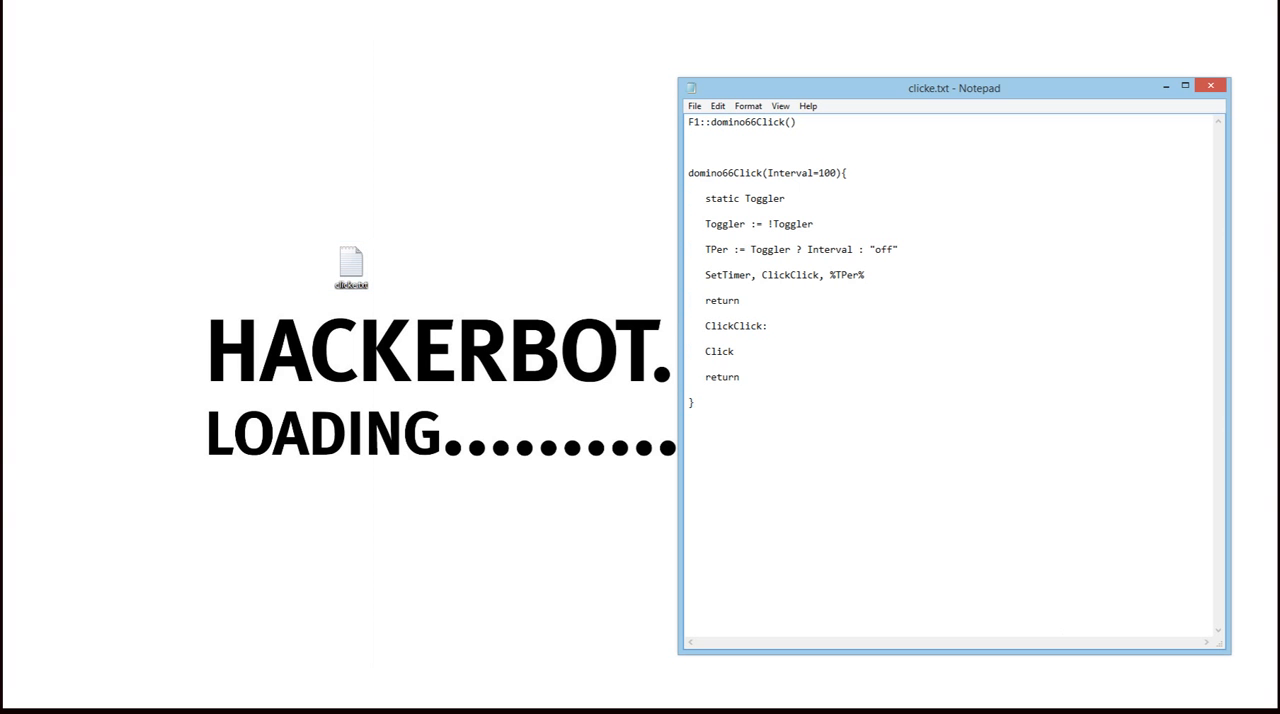
{"action": "key", "text": "ctrl+a"}
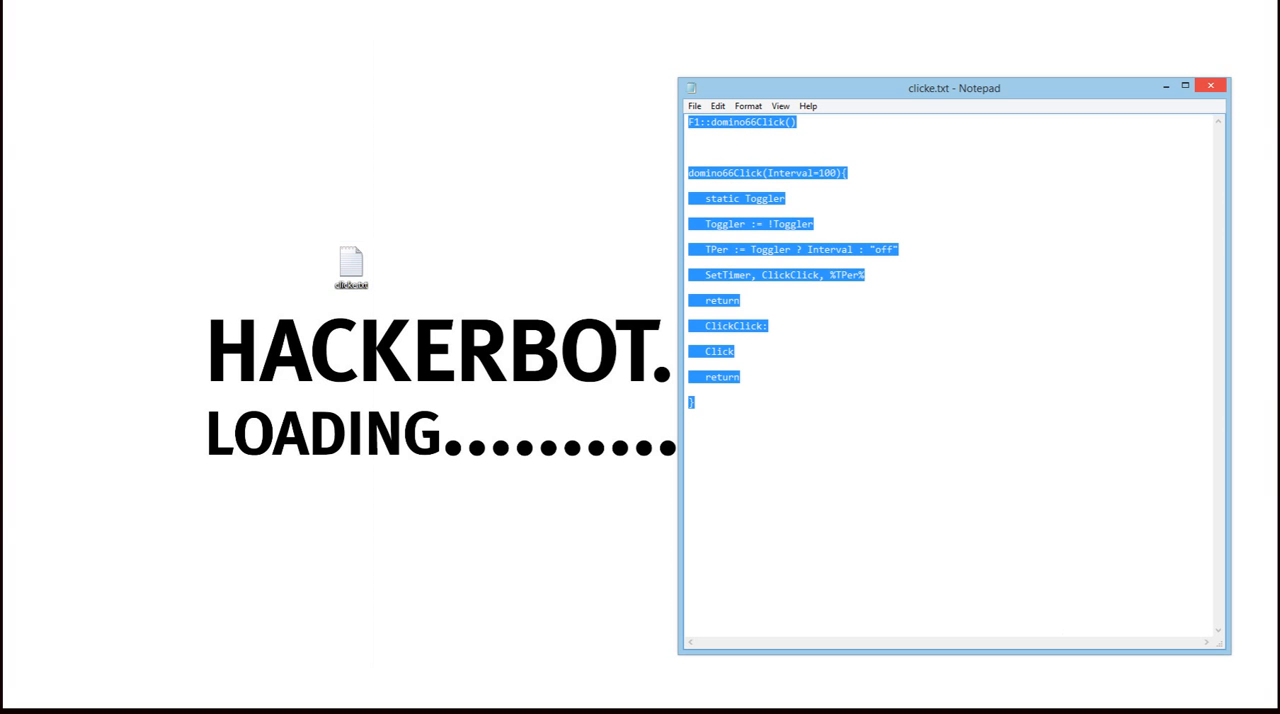
{"action": "left_click", "coordinate": [695, 106]}
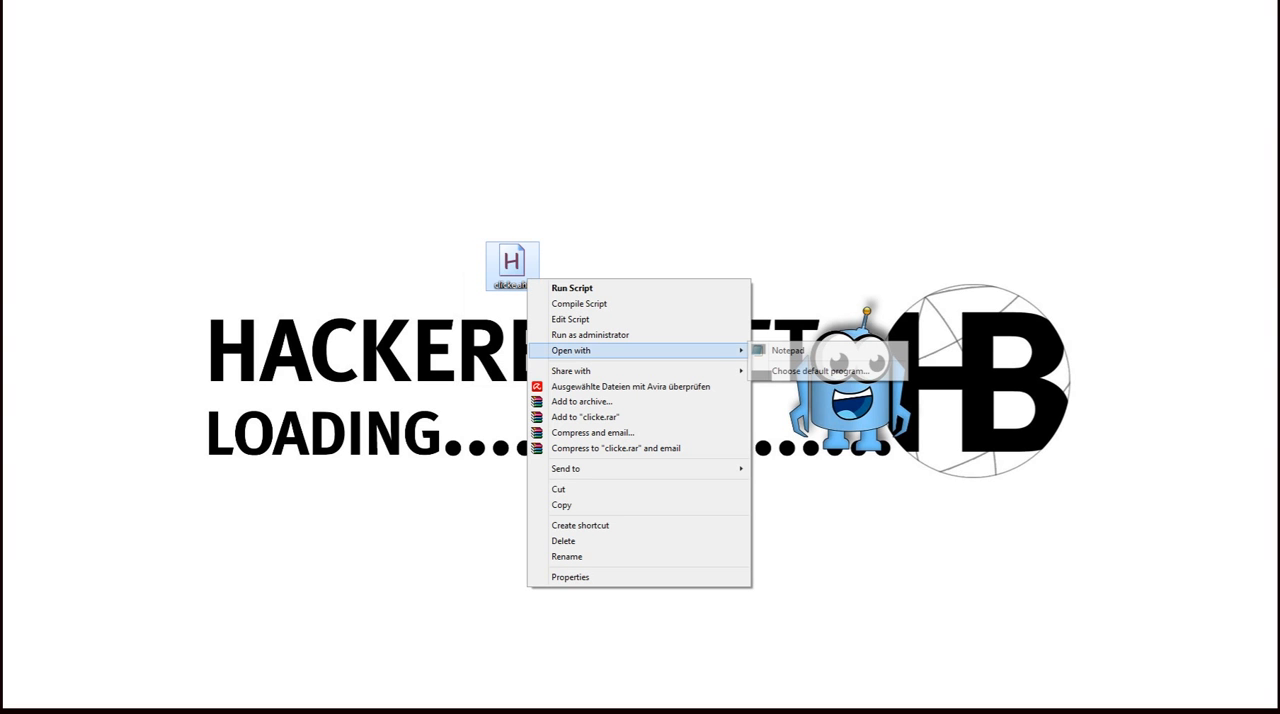
Open clicke.ahk in Notepad from the file's Open with menu.
{"action": "left_click", "coordinate": [788, 350]}
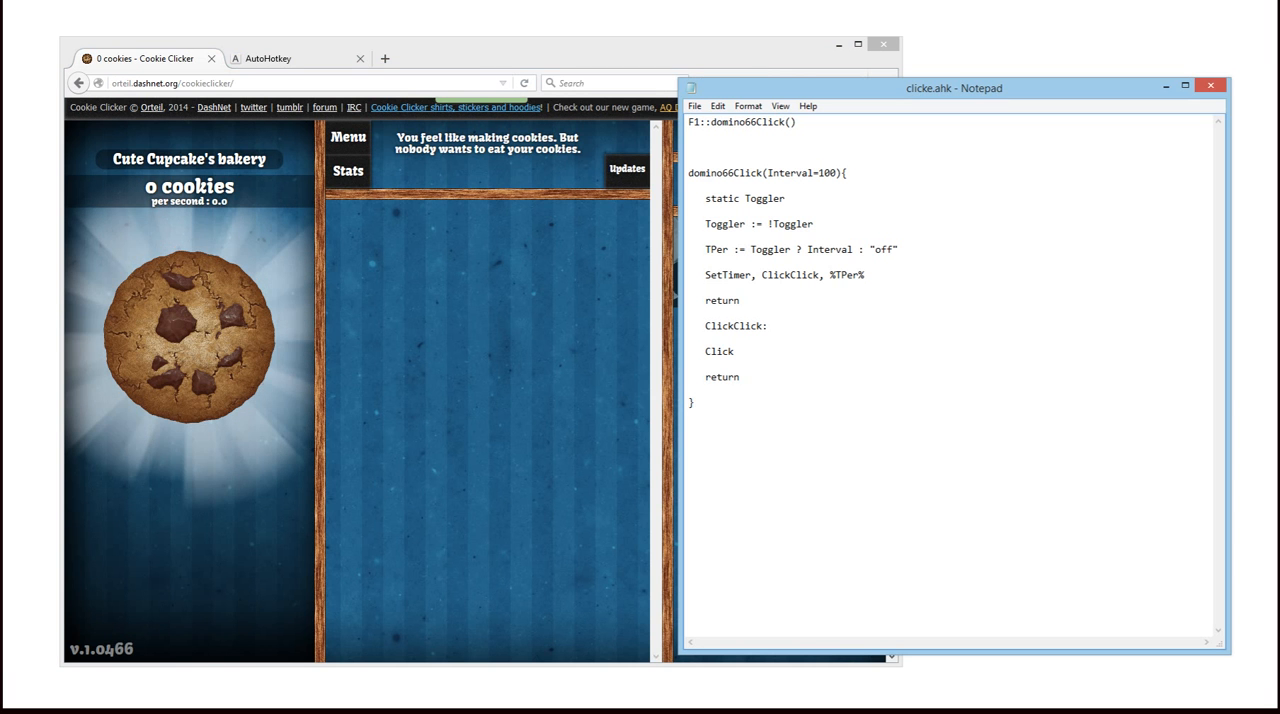
Highlight and unhighlight the domino66Click function name, then close Notepad.
{"action": "double_click", "coordinate": [748, 122]}
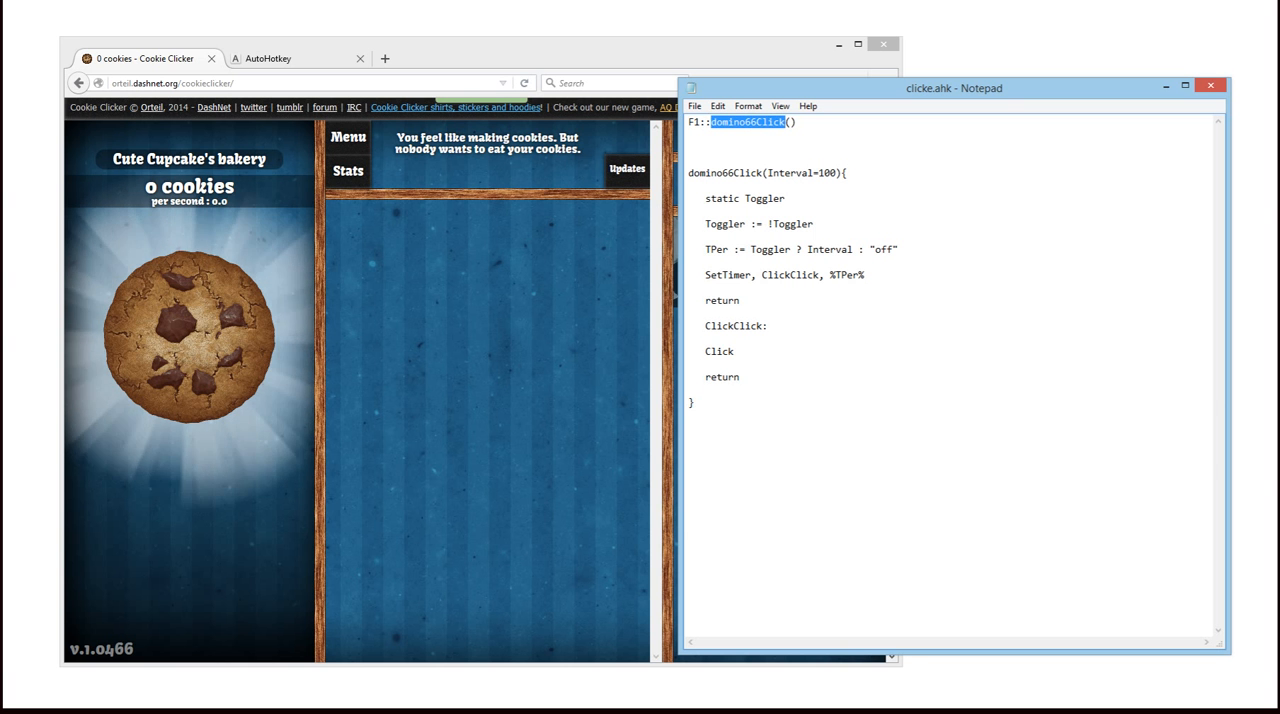
{"action": "double_click", "coordinate": [825, 173]}
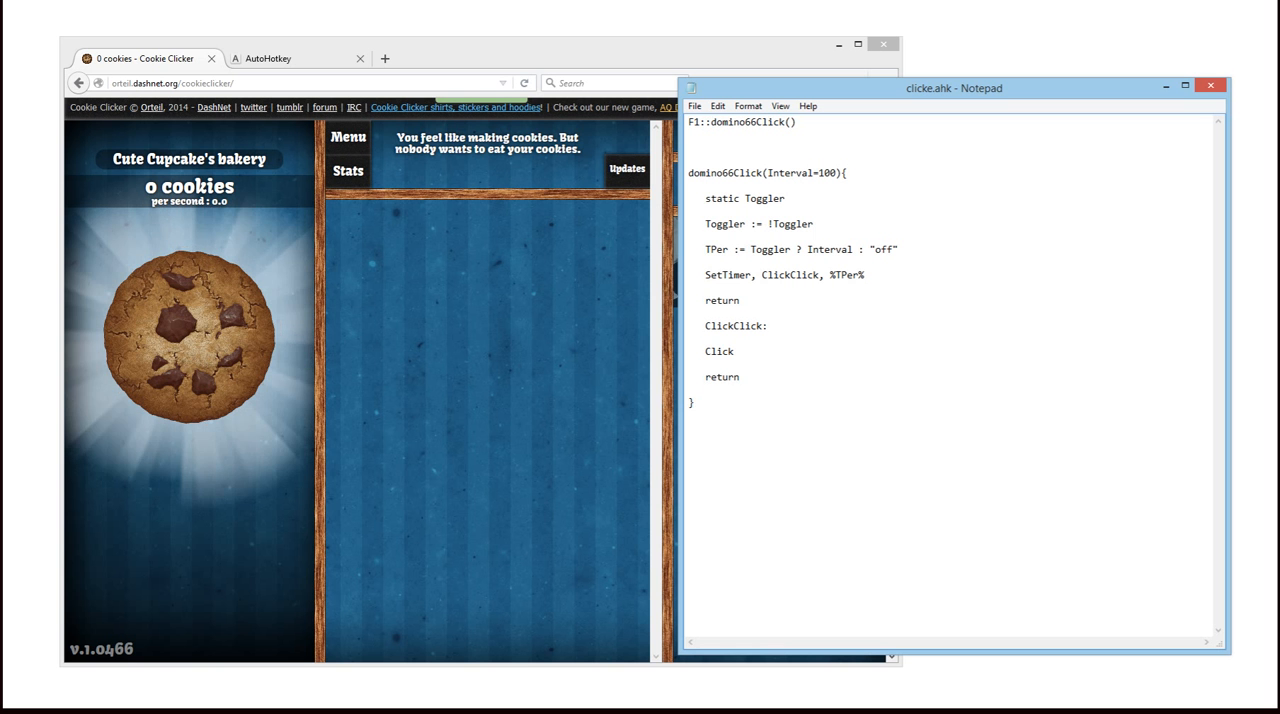
{"action": "left_click", "coordinate": [786, 198]}
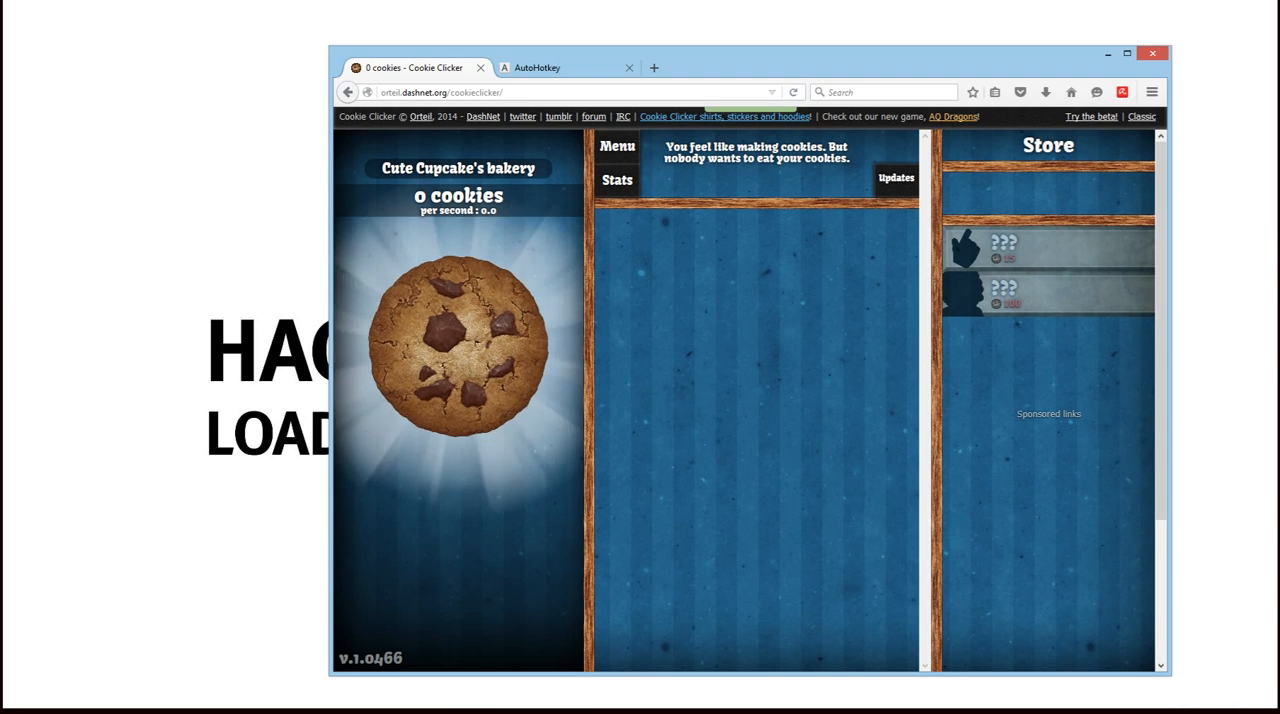
Auto-click the big cookie repeatedly until Cookie Clicker reaches 338 cookies.
{"action": "left_click", "coordinate": [458, 345]}
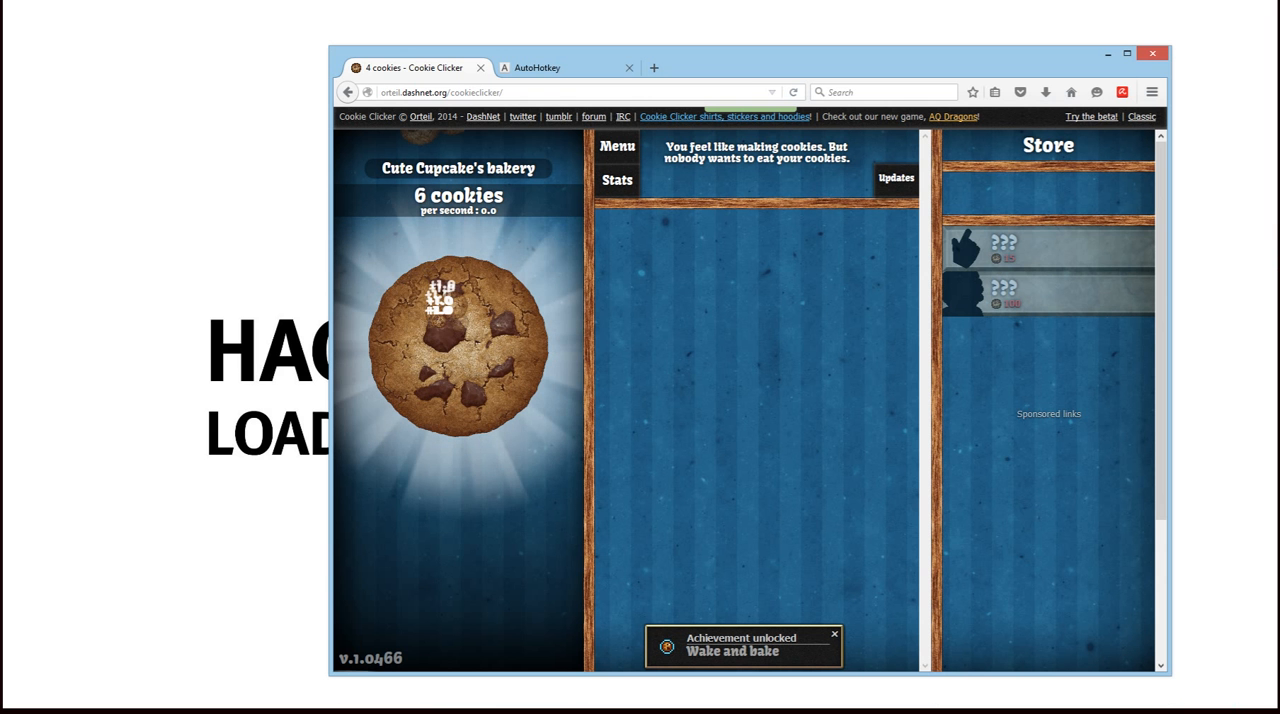
{"action": "left_click", "coordinate": [458, 345]}
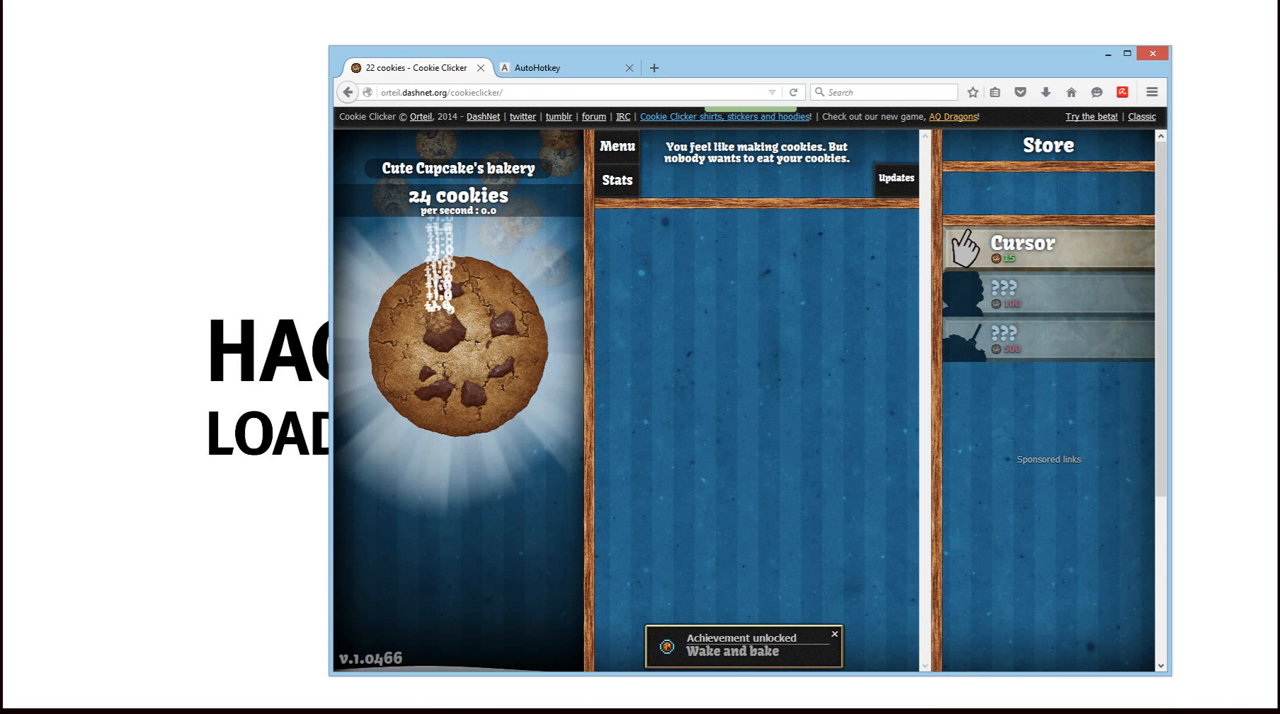
{"action": "left_click", "coordinate": [455, 345]}
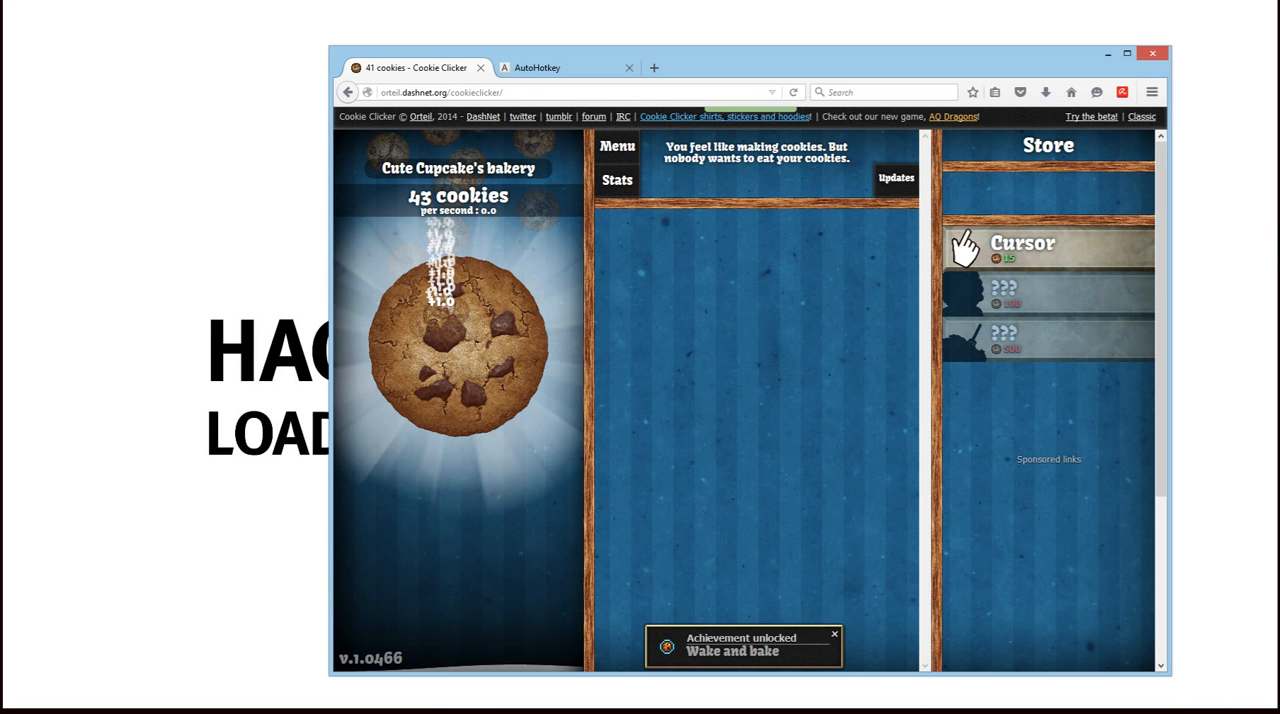
{"action": "left_click", "coordinate": [457, 350]}
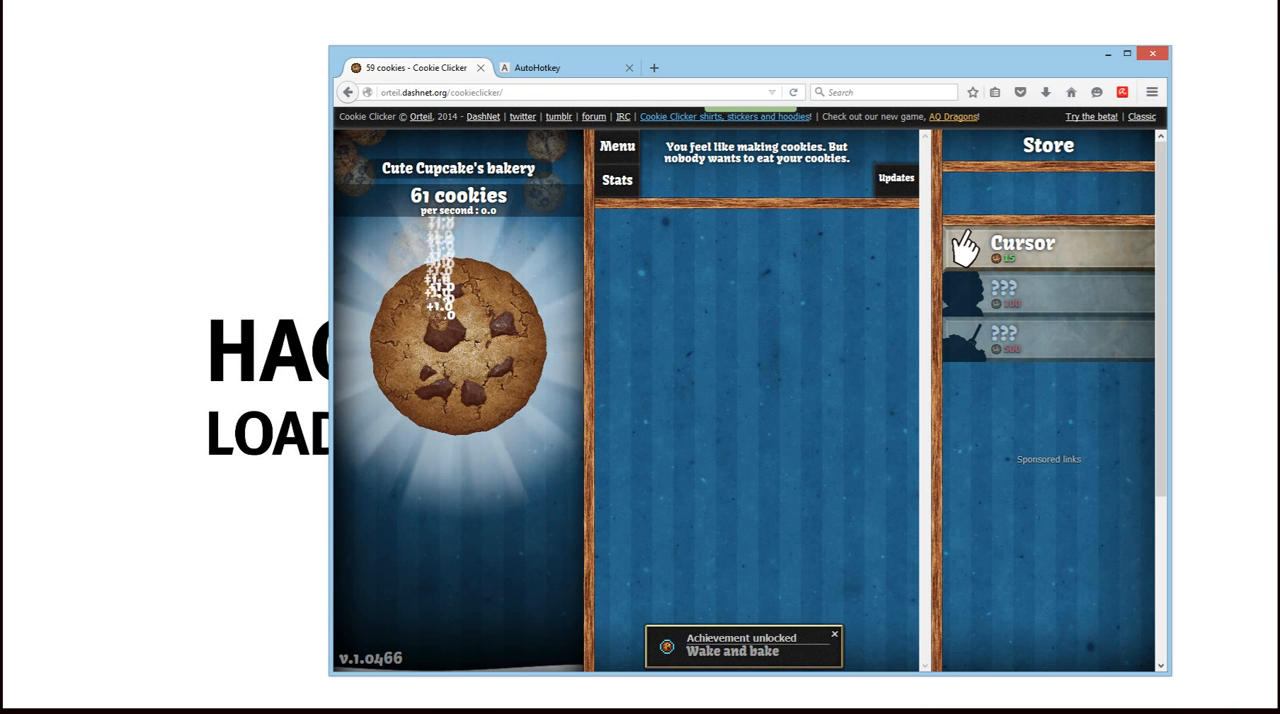
{"action": "left_click", "coordinate": [458, 345]}
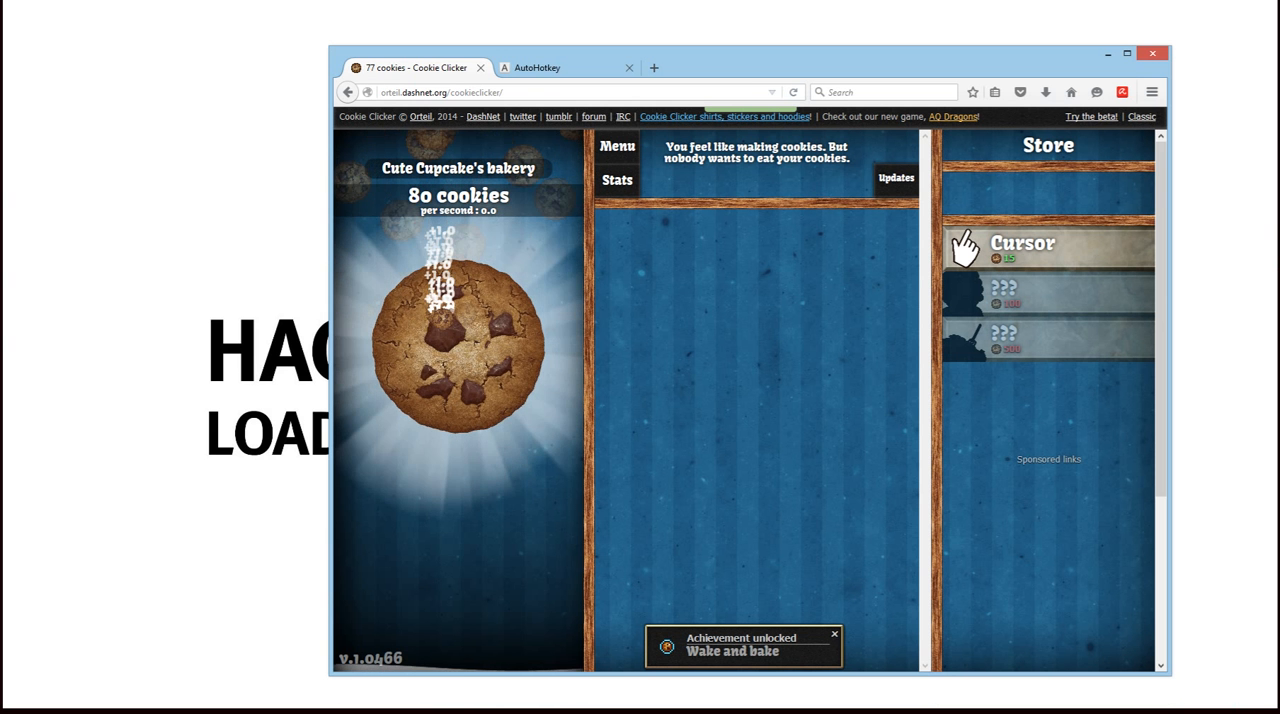
{"action": "left_click", "coordinate": [458, 340]}
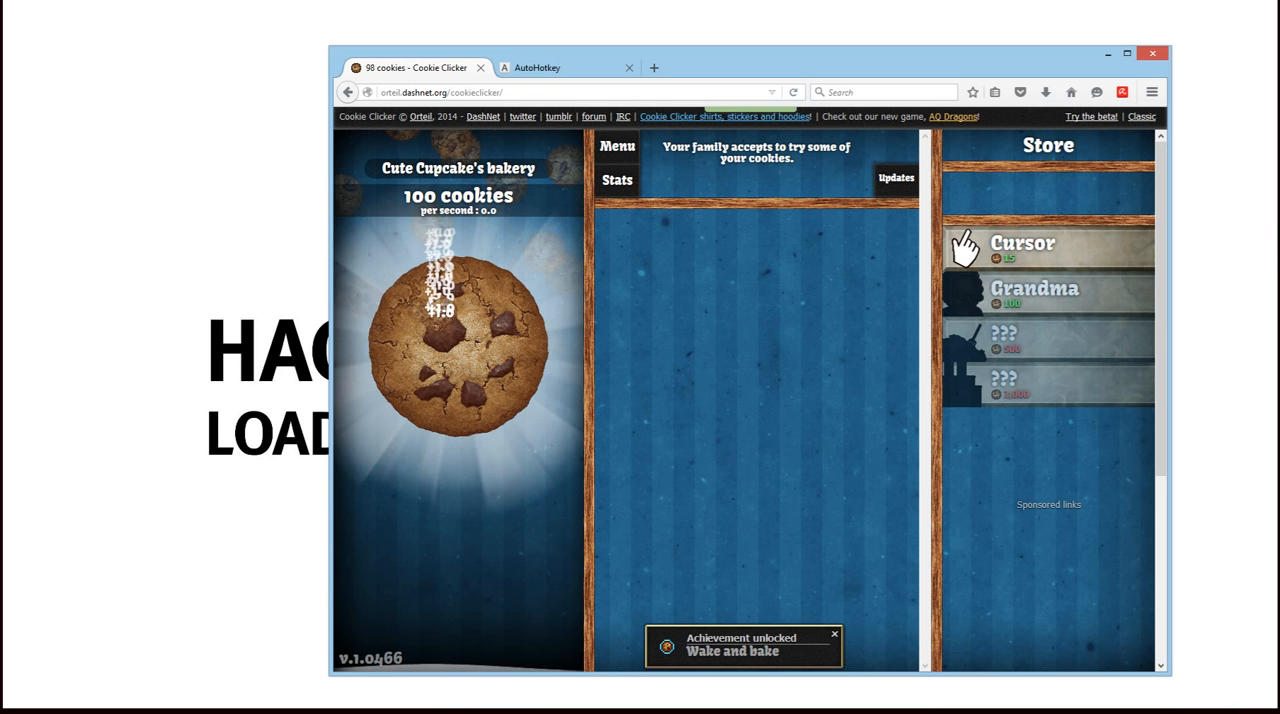
{"action": "left_click", "coordinate": [455, 340]}
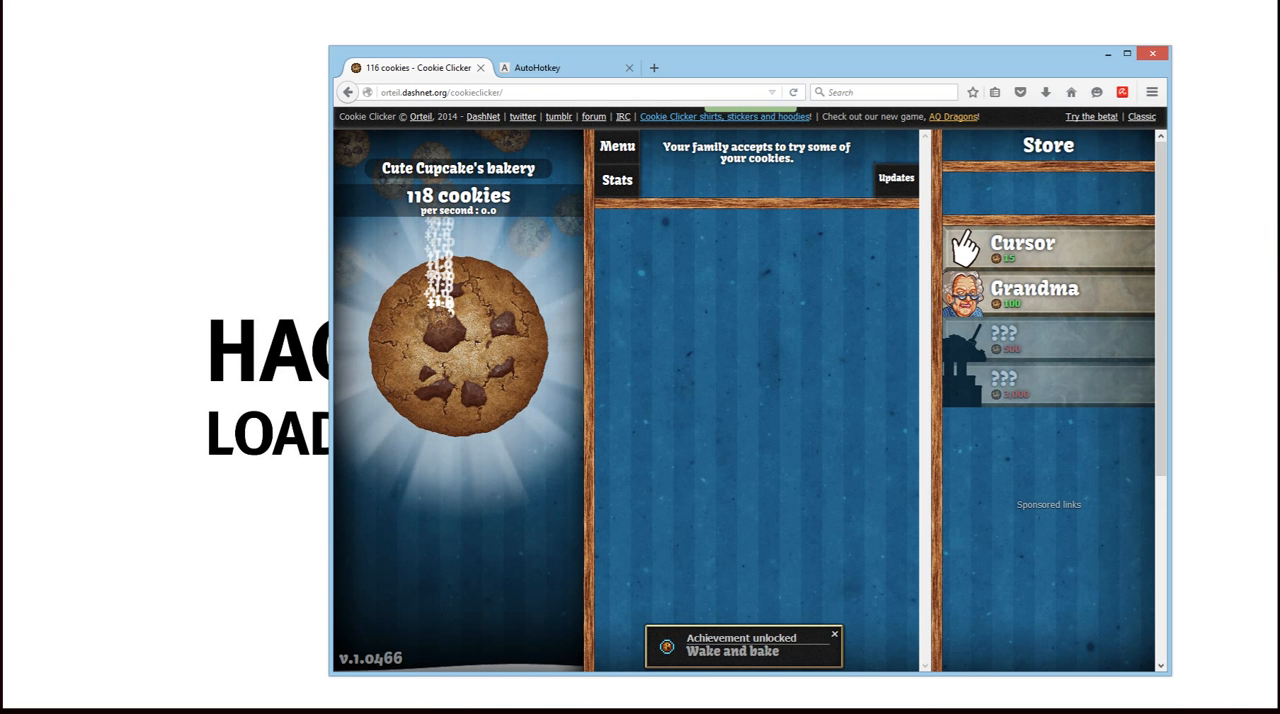
{"action": "left_click", "coordinate": [458, 345]}
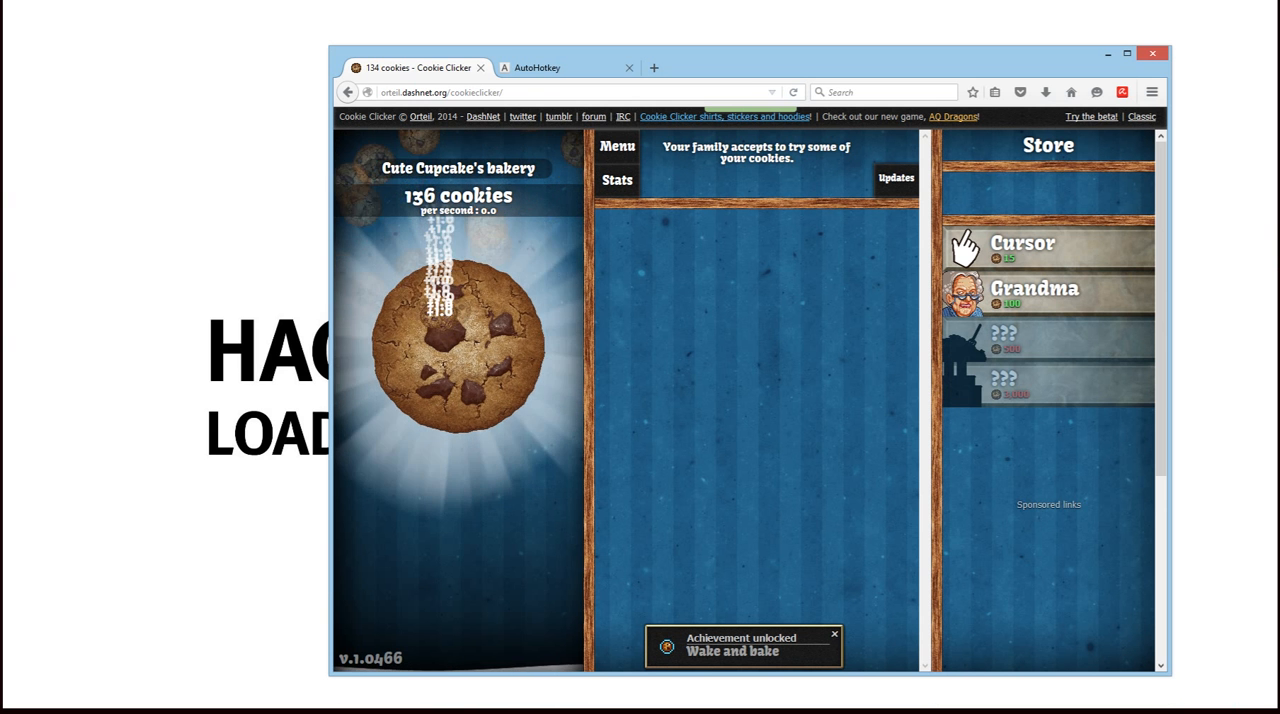
{"action": "left_click", "coordinate": [458, 340]}
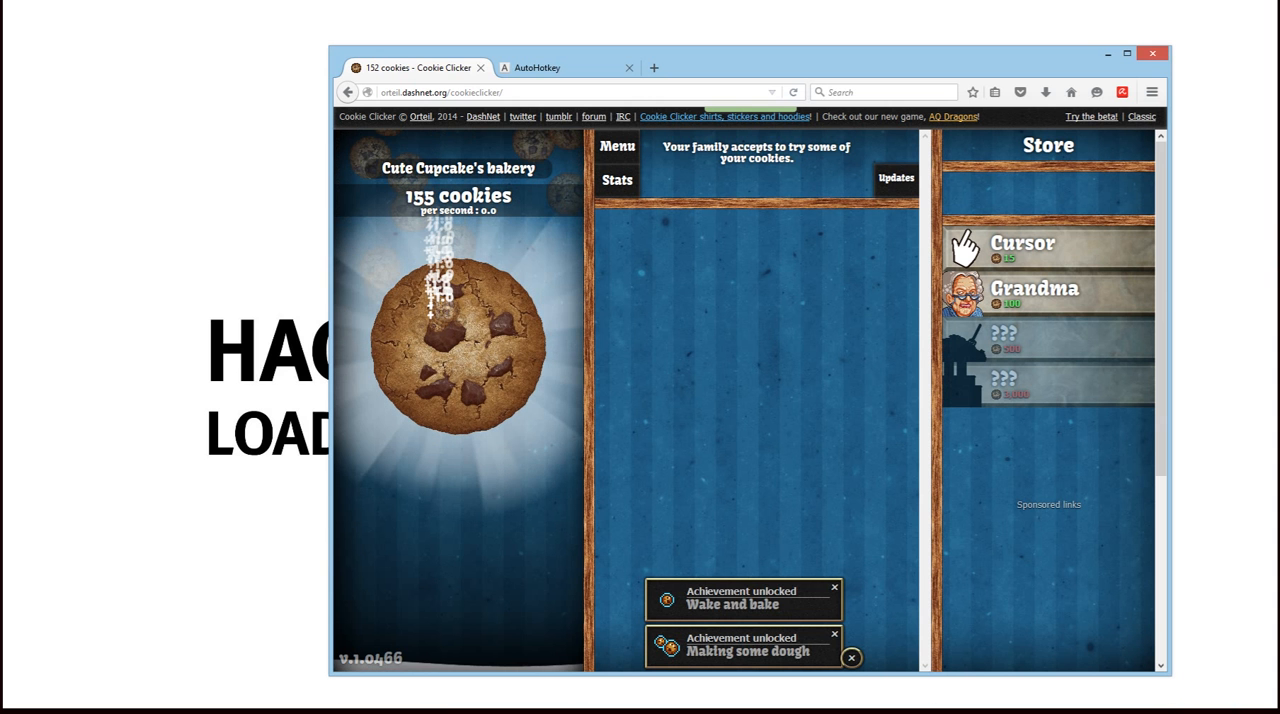
{"action": "left_click", "coordinate": [458, 345]}
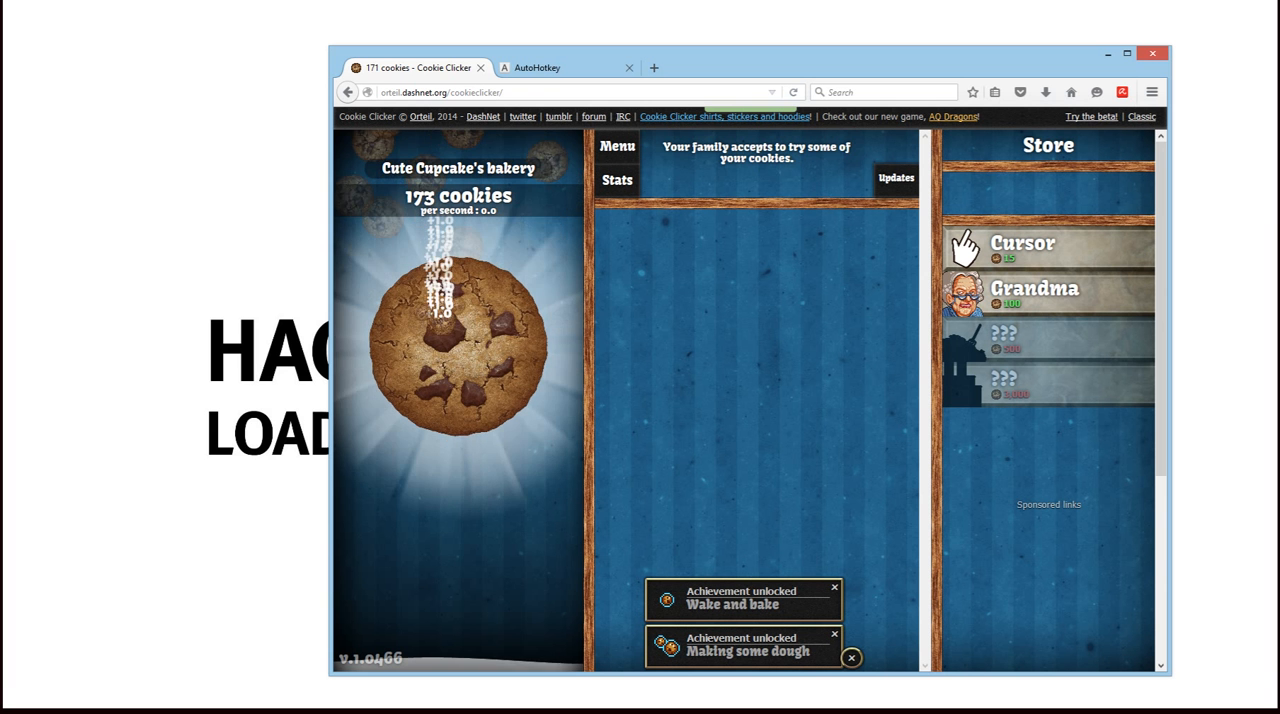
{"action": "left_click", "coordinate": [458, 345]}
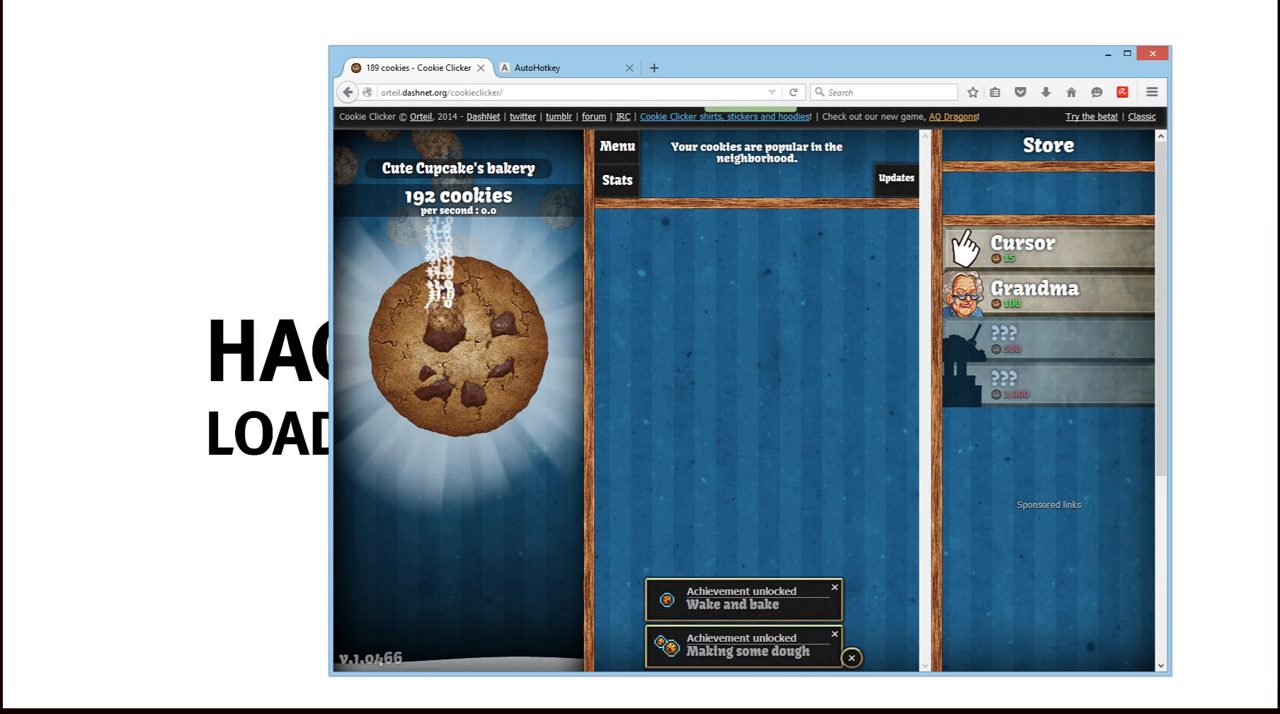
{"action": "left_click", "coordinate": [458, 345]}
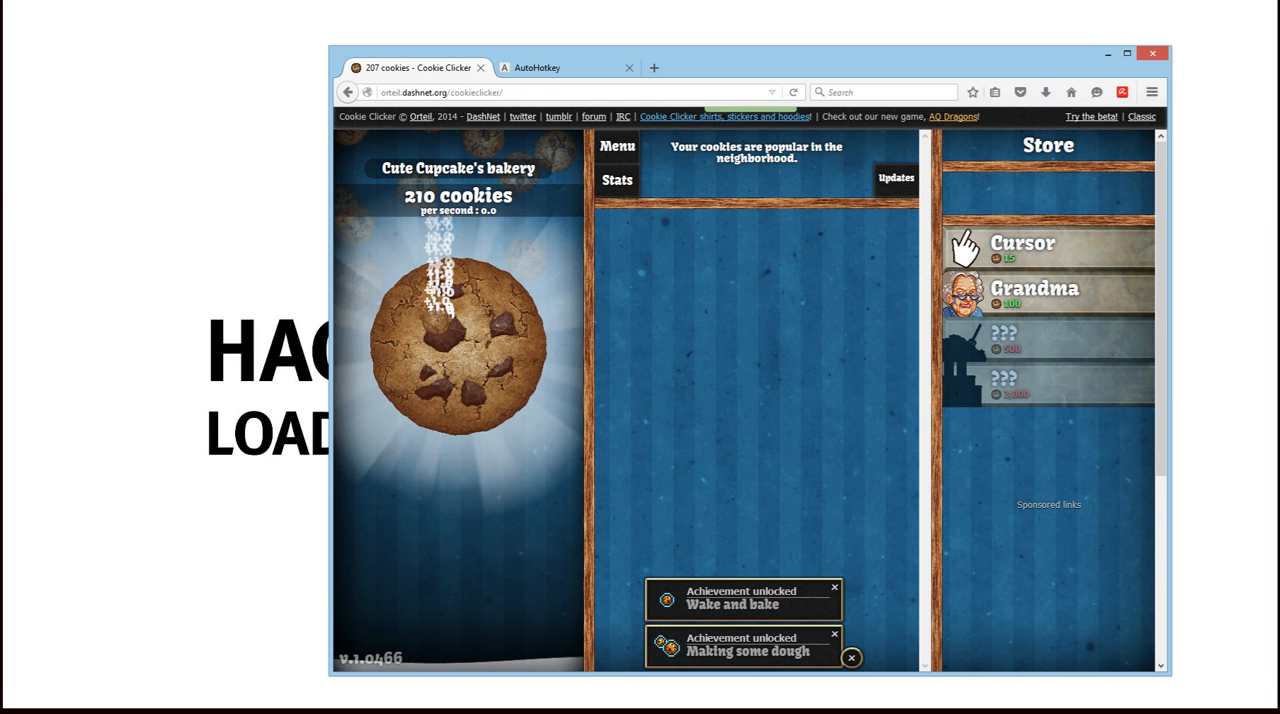
{"action": "left_click", "coordinate": [458, 345]}
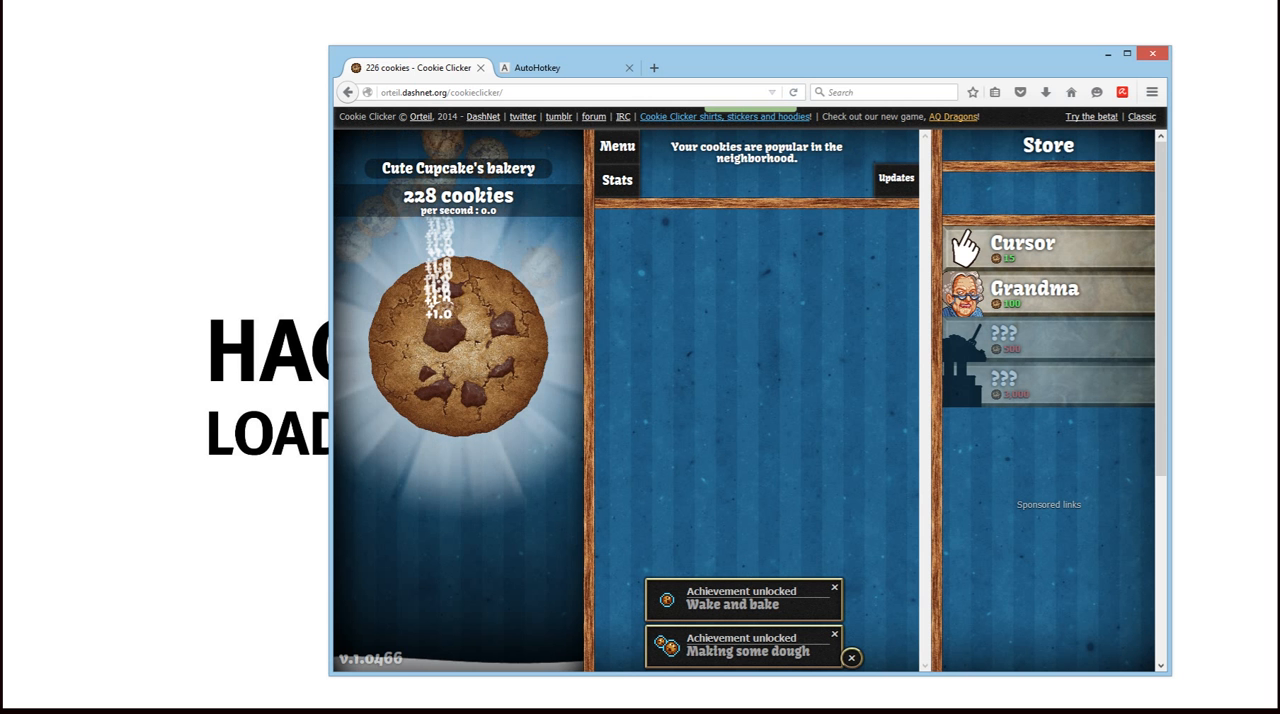
{"action": "left_click", "coordinate": [455, 345]}
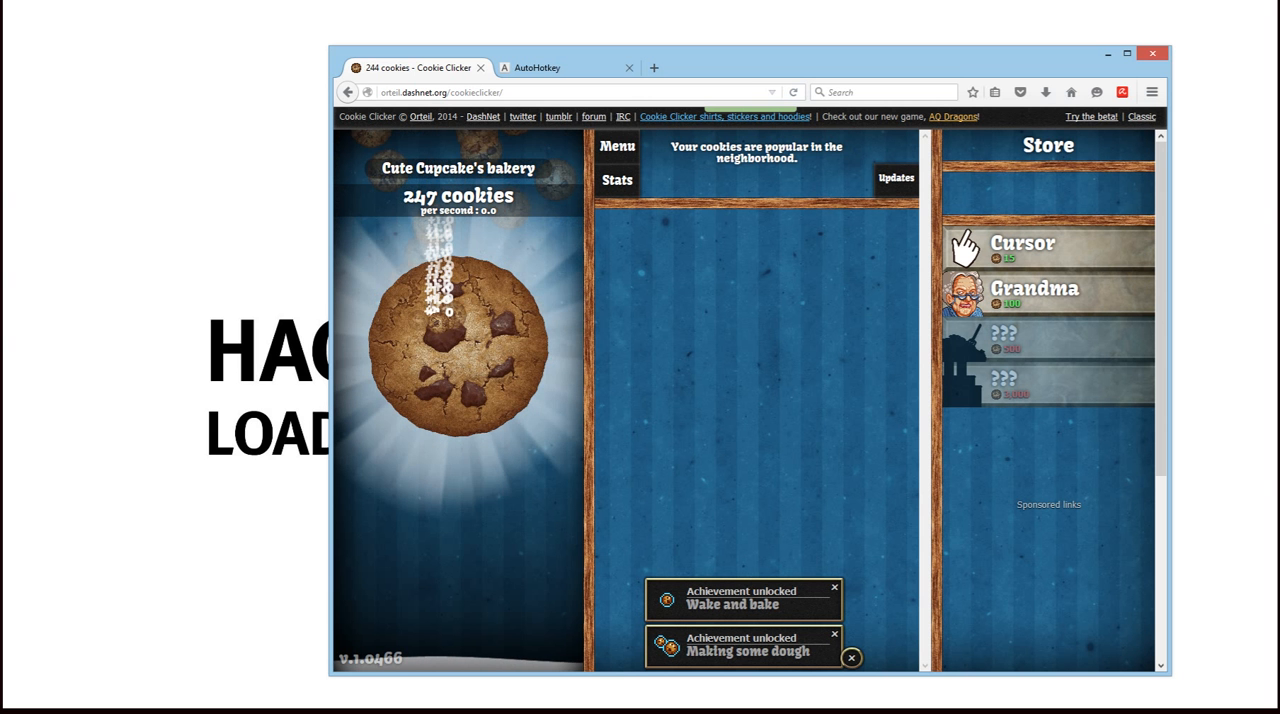
{"action": "left_click", "coordinate": [458, 345]}
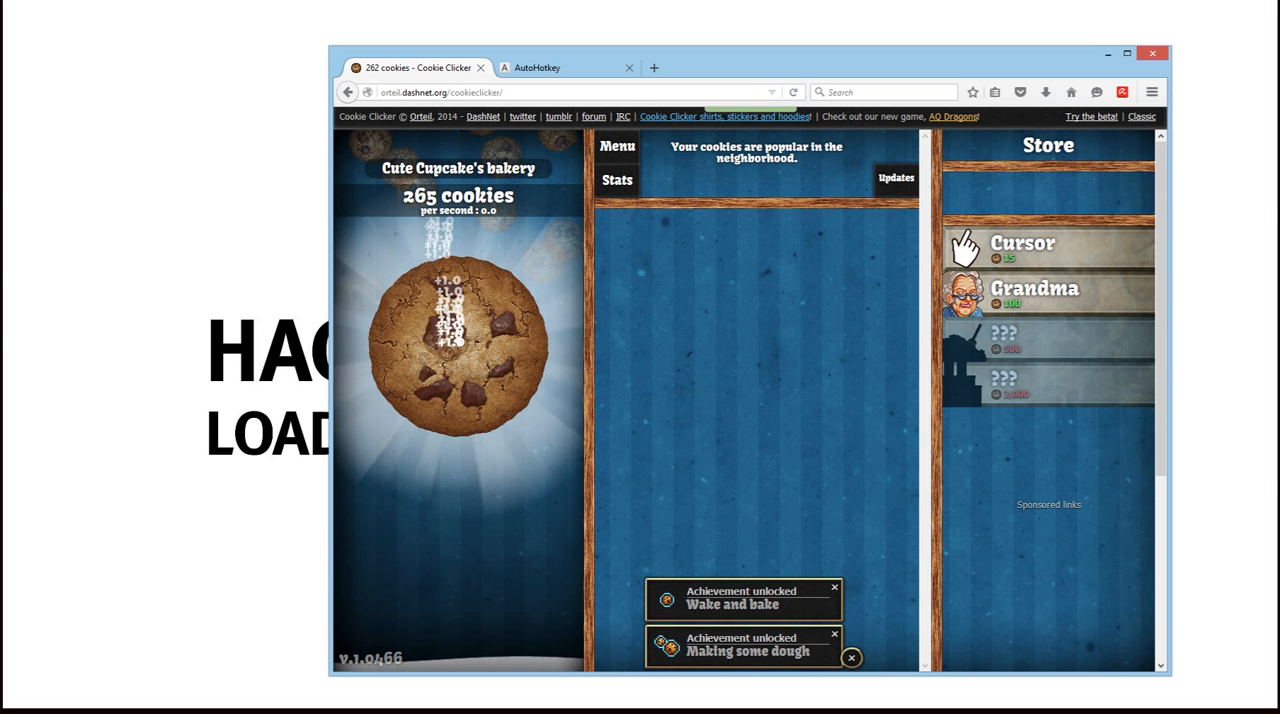
{"action": "left_click", "coordinate": [458, 340]}
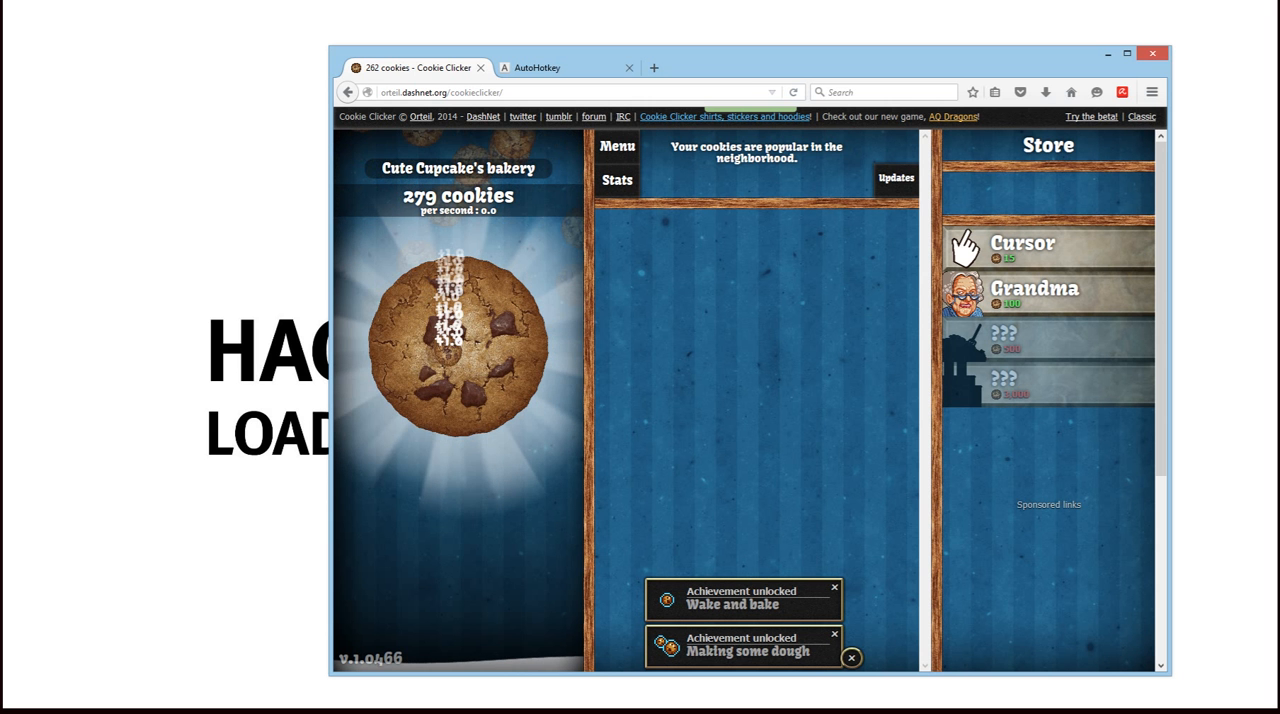
{"action": "left_click", "coordinate": [458, 345]}
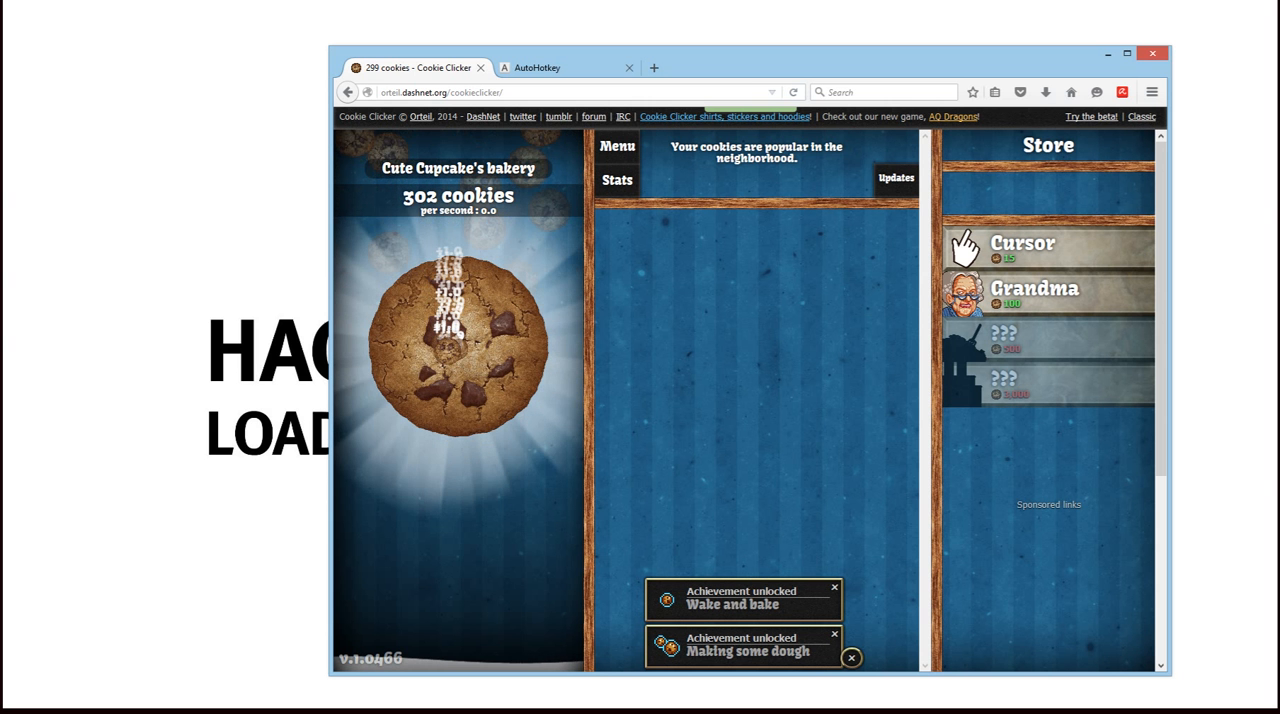
{"action": "left_click", "coordinate": [458, 345]}
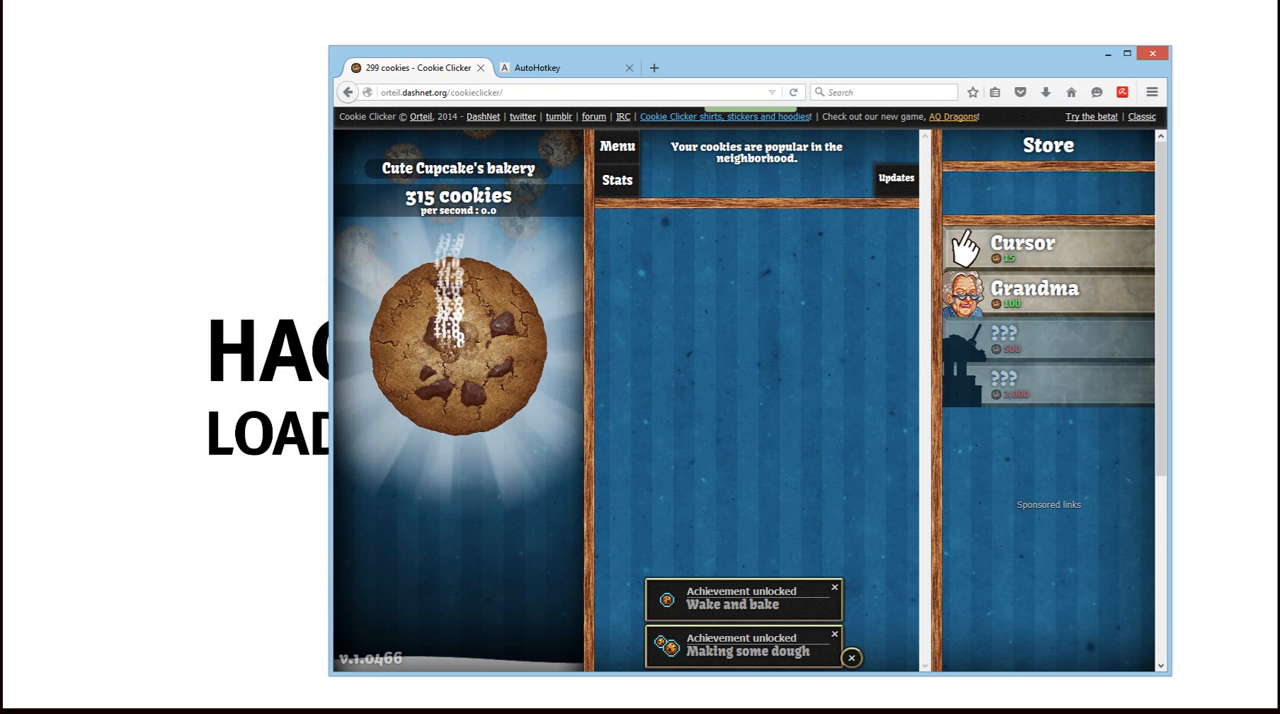
{"action": "left_click", "coordinate": [458, 345]}
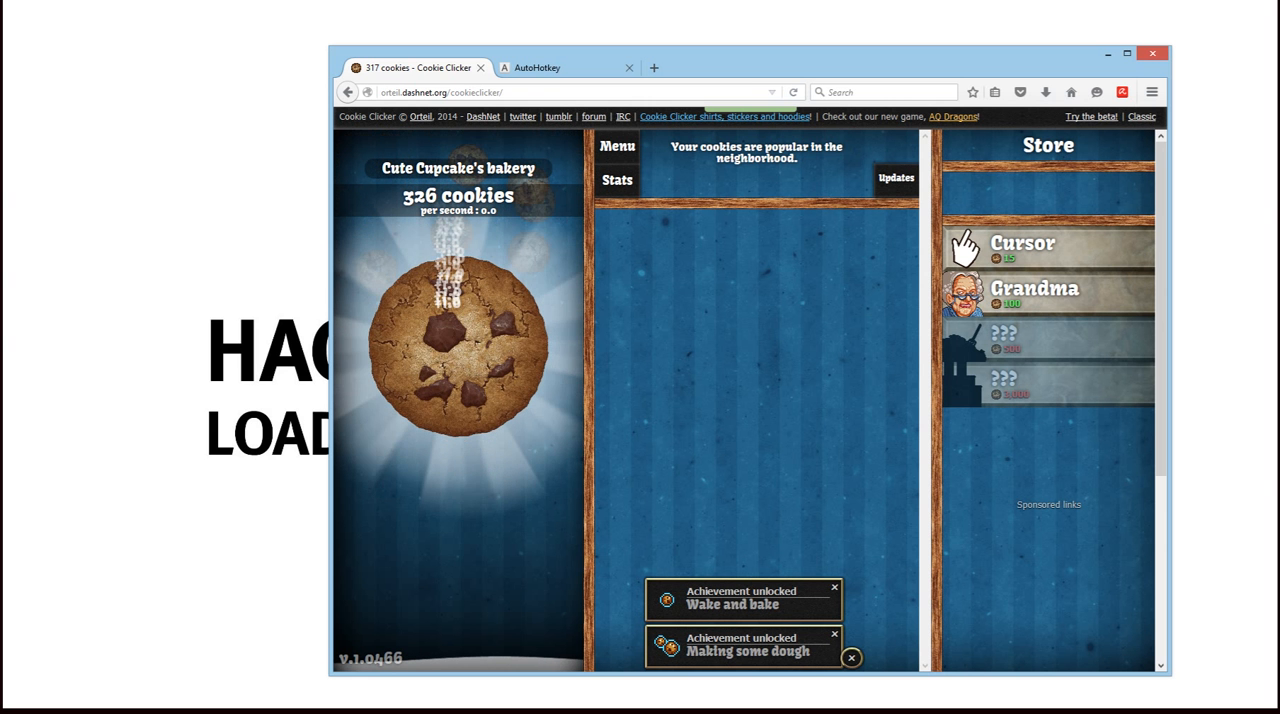
{"action": "left_click", "coordinate": [458, 345]}
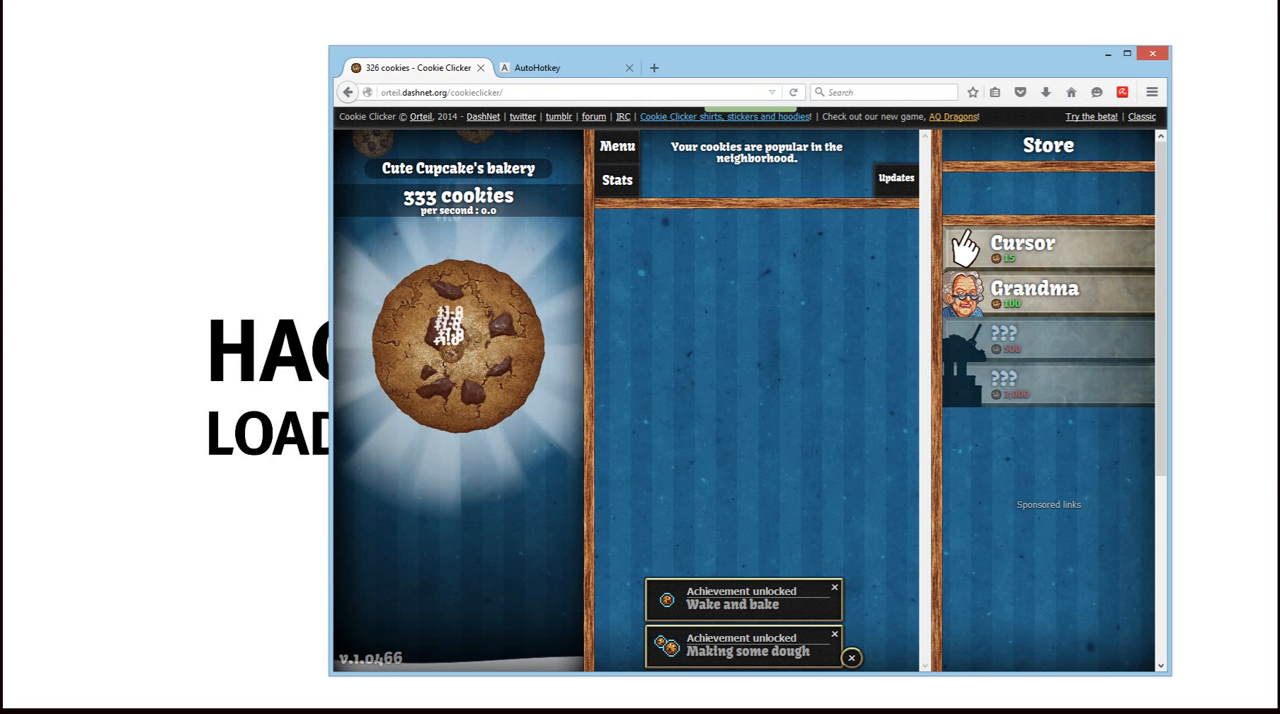
{"action": "left_click", "coordinate": [458, 345]}
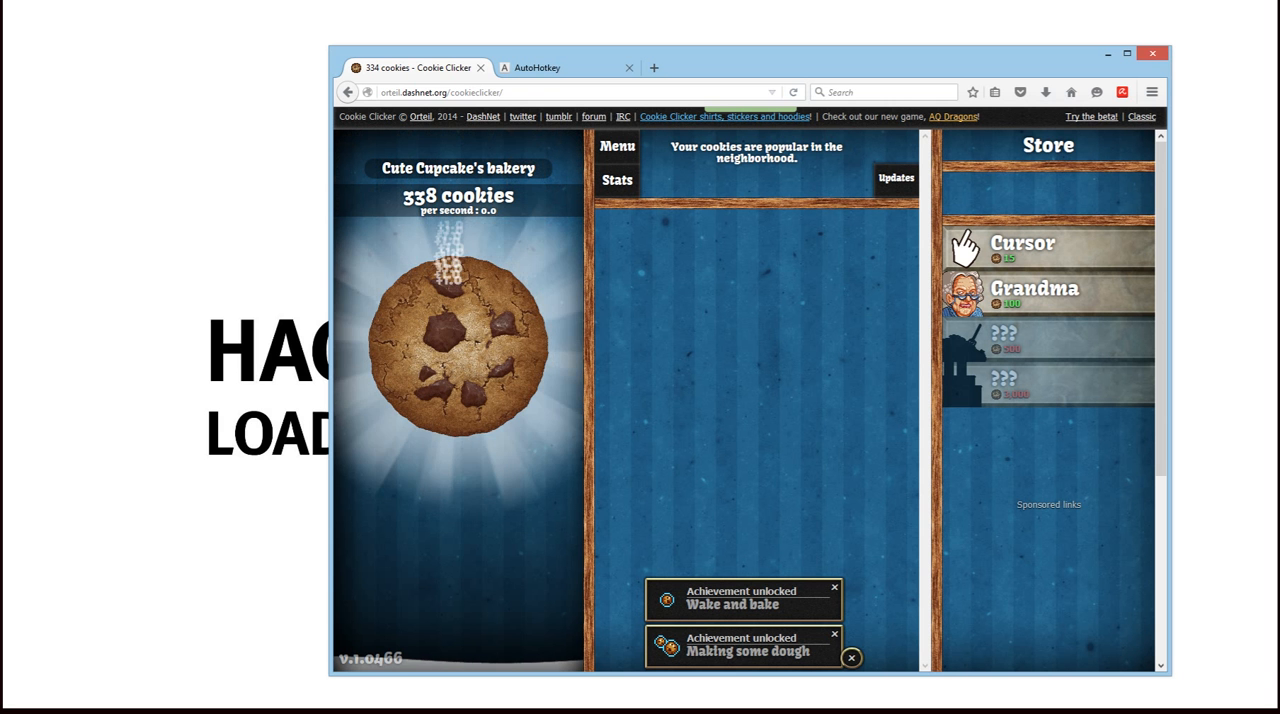
Minimise the game browser and bring up clicke.ahk's context menu on the desktop.
{"action": "left_click", "coordinate": [458, 345]}
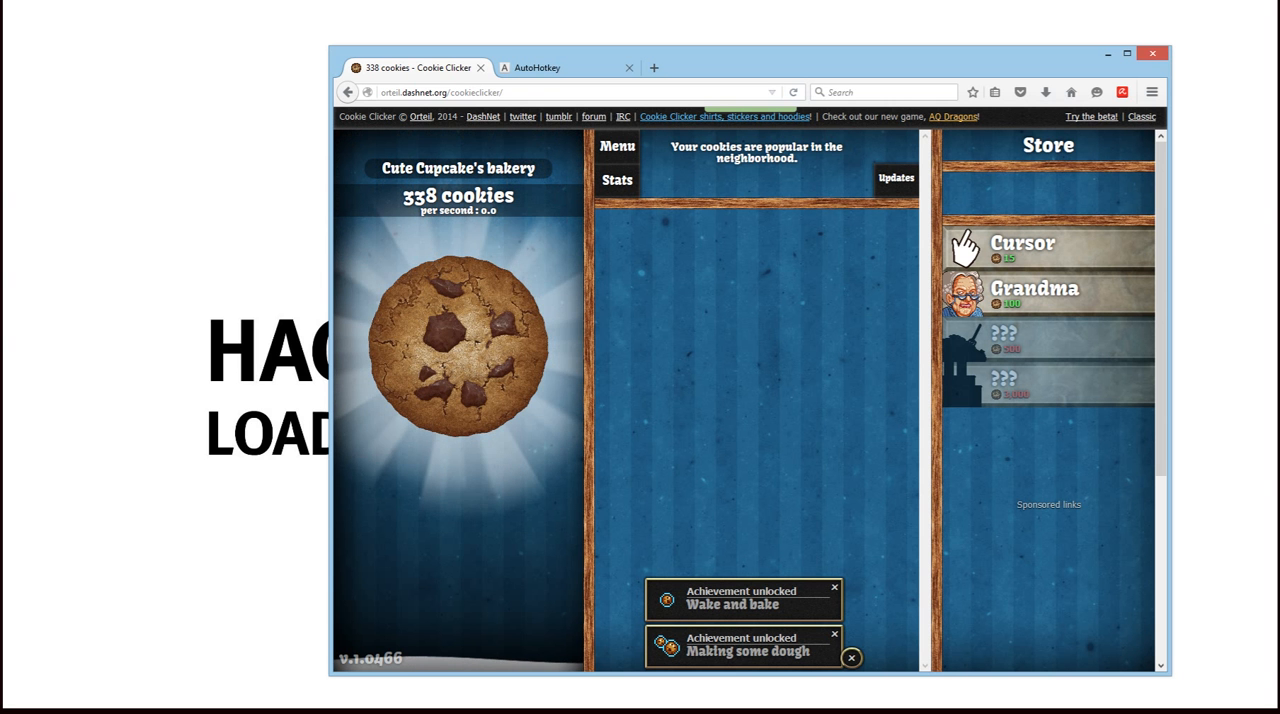
{"action": "left_click", "coordinate": [458, 345]}
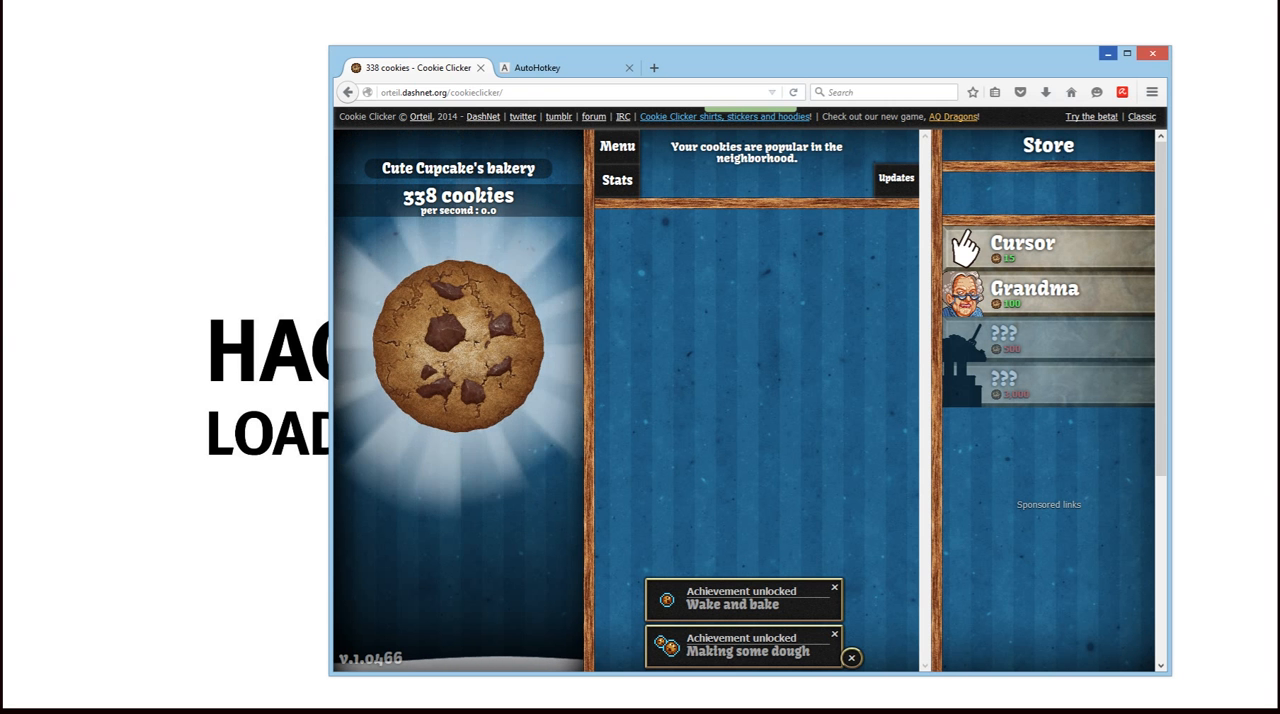
{"action": "right_click", "coordinate": [512, 258]}
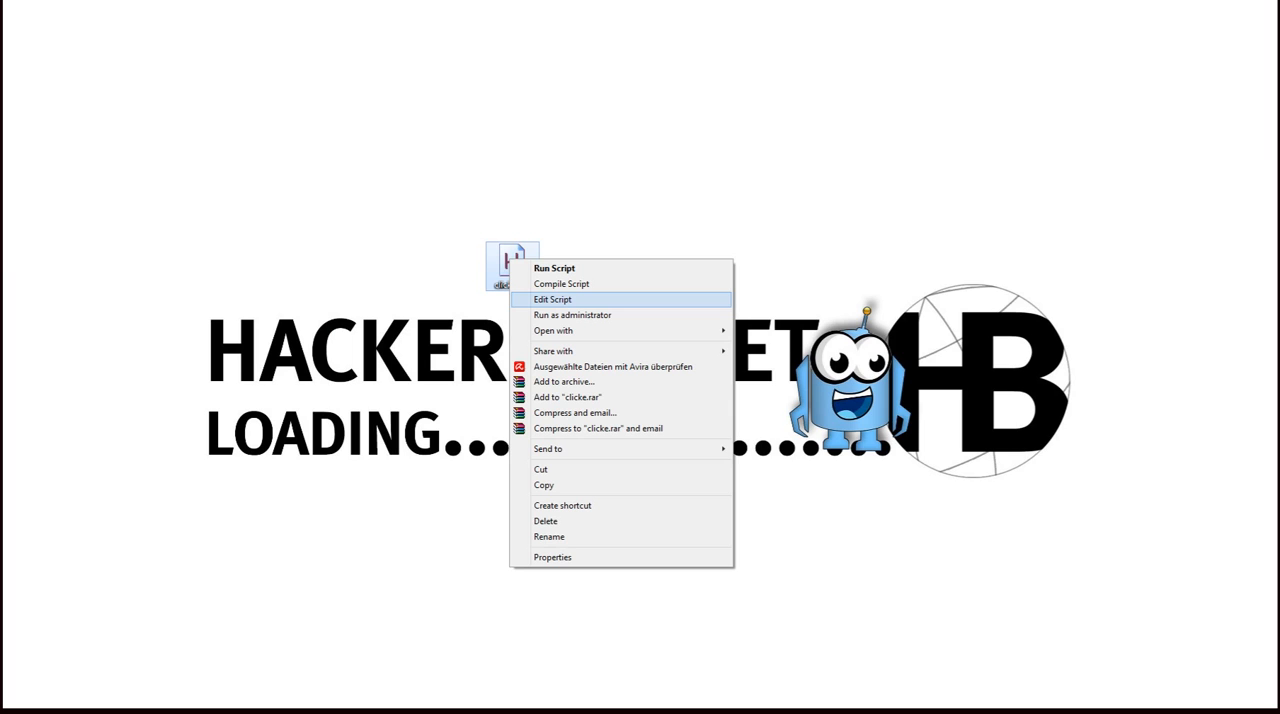